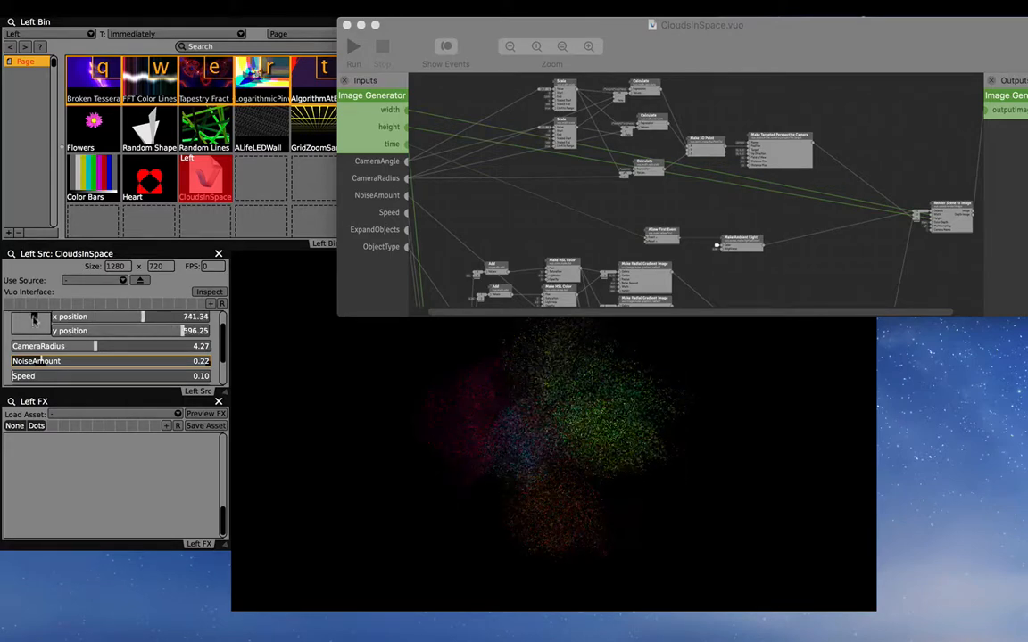
- Drag a CloudsInSpace published-input slider in Left Src to steer the particle cloud
drag(96, 360, 169, 360)
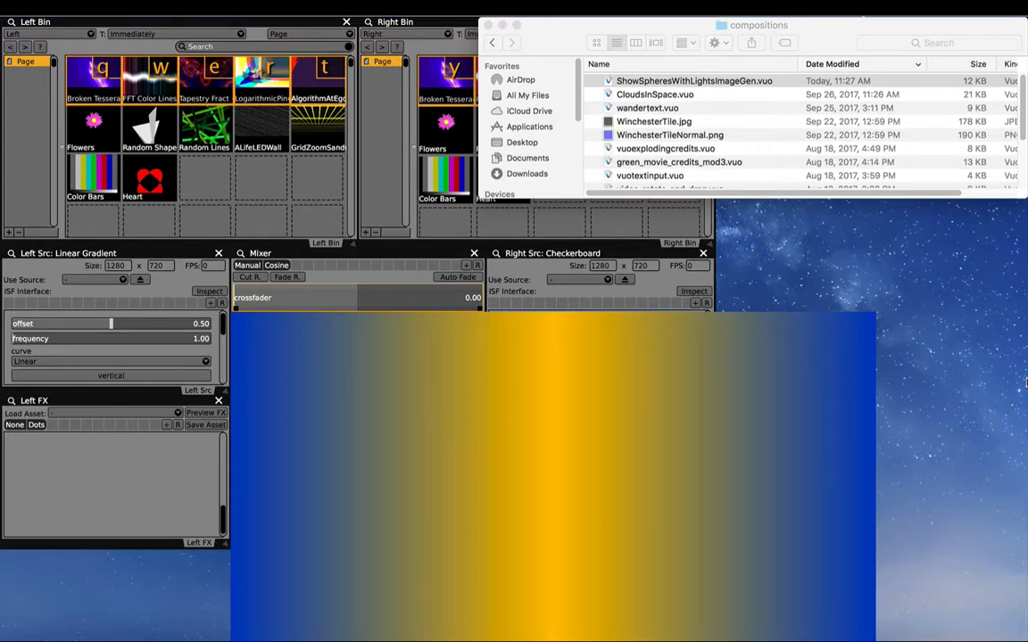
mouse_move(1023, 378)
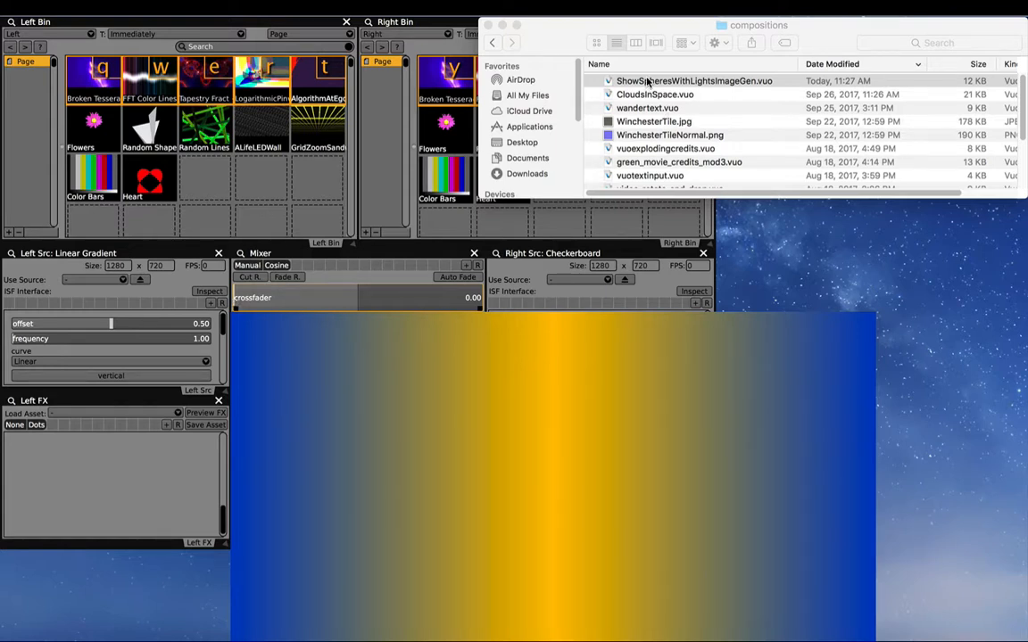
- Drag ShowSpheresWithLightsImageGen.vuo from the Finder folder into an empty Left Bin slot
drag(694, 80, 205, 174)
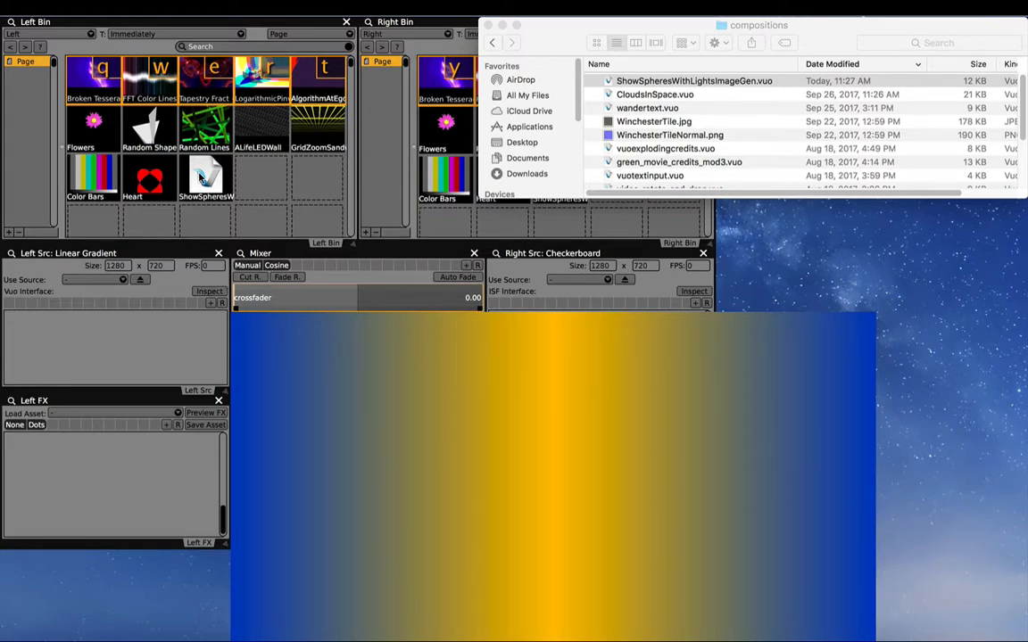
- Play the ShowSpheres clip on the left layer and slow its Speed down
click(205, 175)
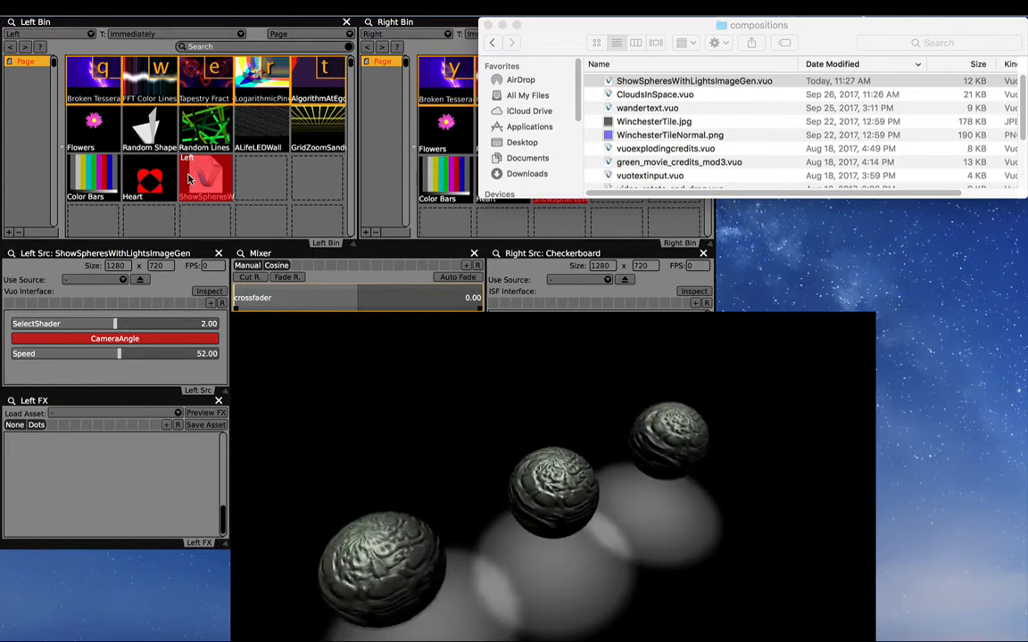
drag(118, 353, 146, 353)
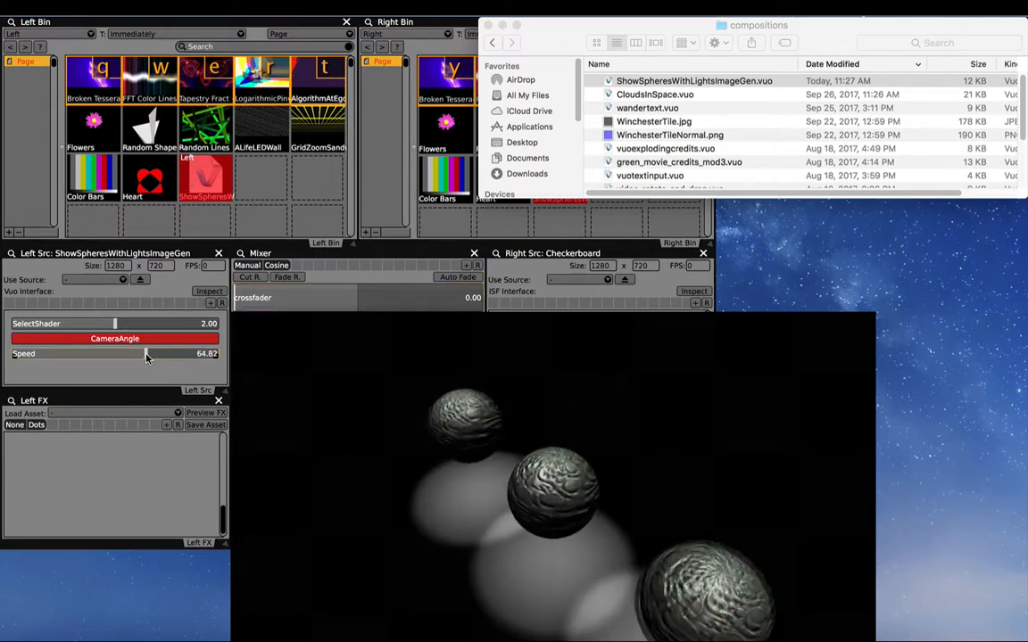
drag(134, 354, 81, 355)
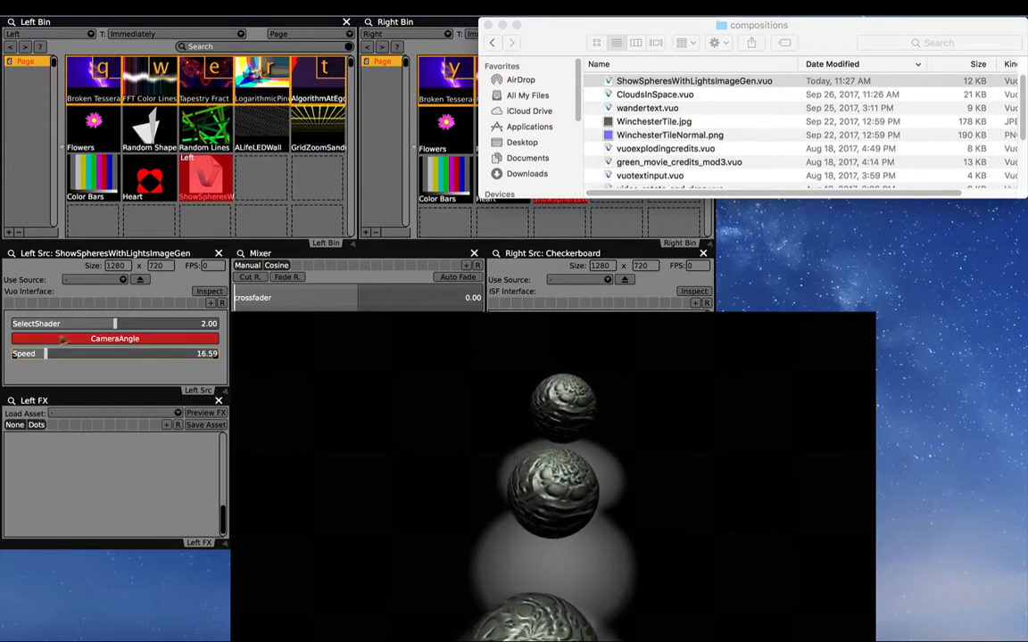
- Adjust the SelectShader slider until the spheres render smooth green
drag(101, 323, 121, 322)
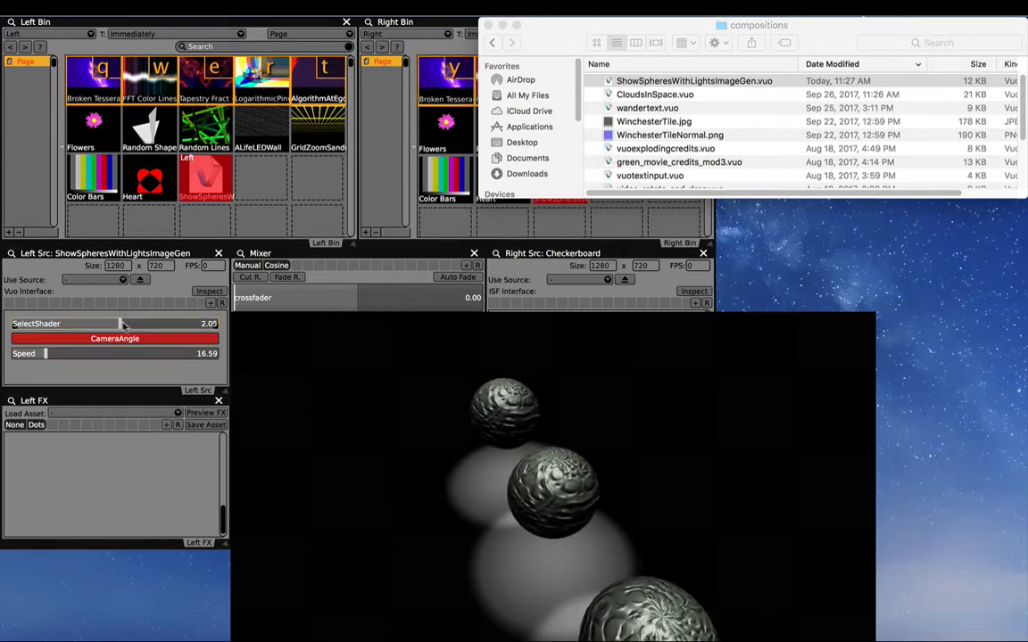
drag(121, 324, 171, 324)
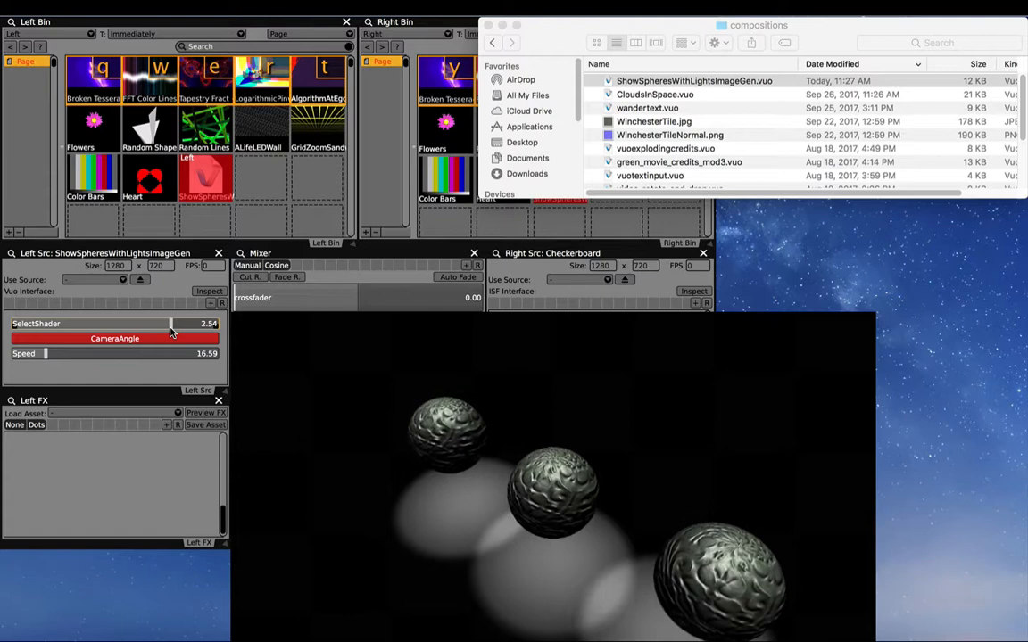
drag(169, 323, 45, 323)
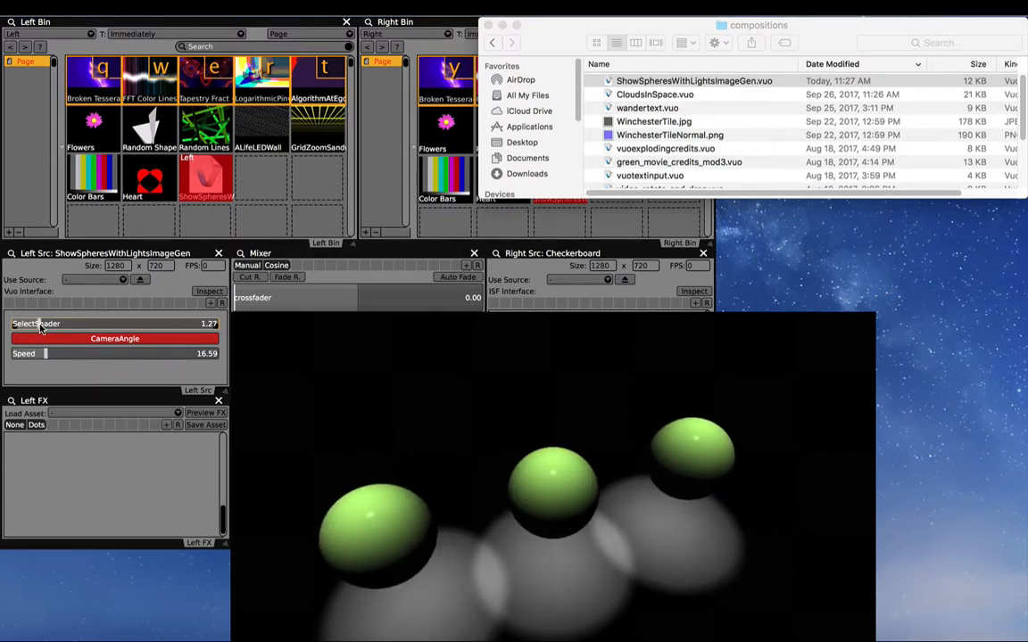
click(114, 338)
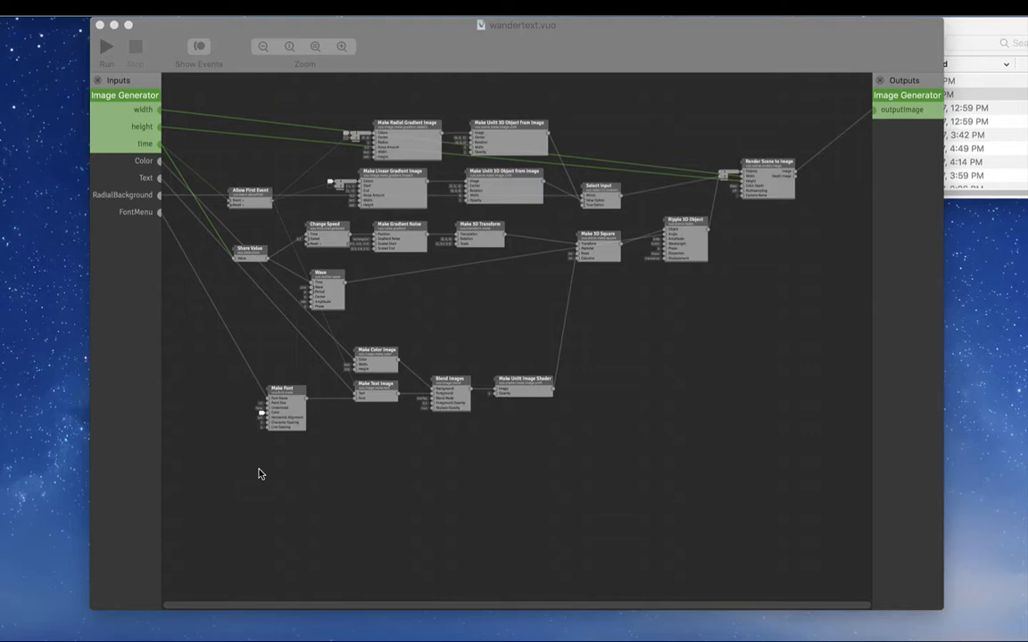
mouse_move(978, 296)
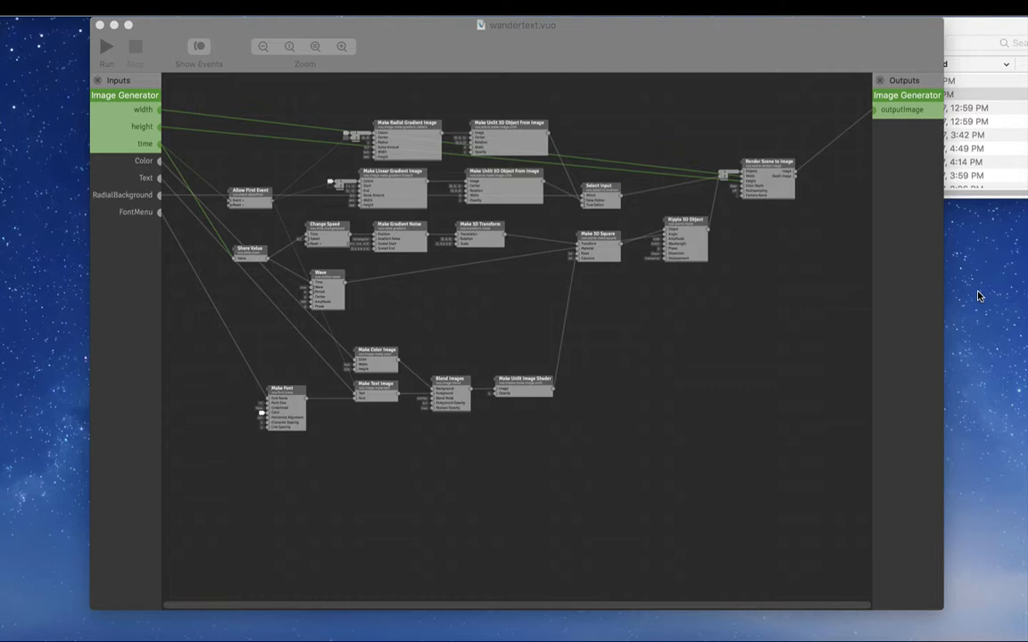
mouse_move(178, 105)
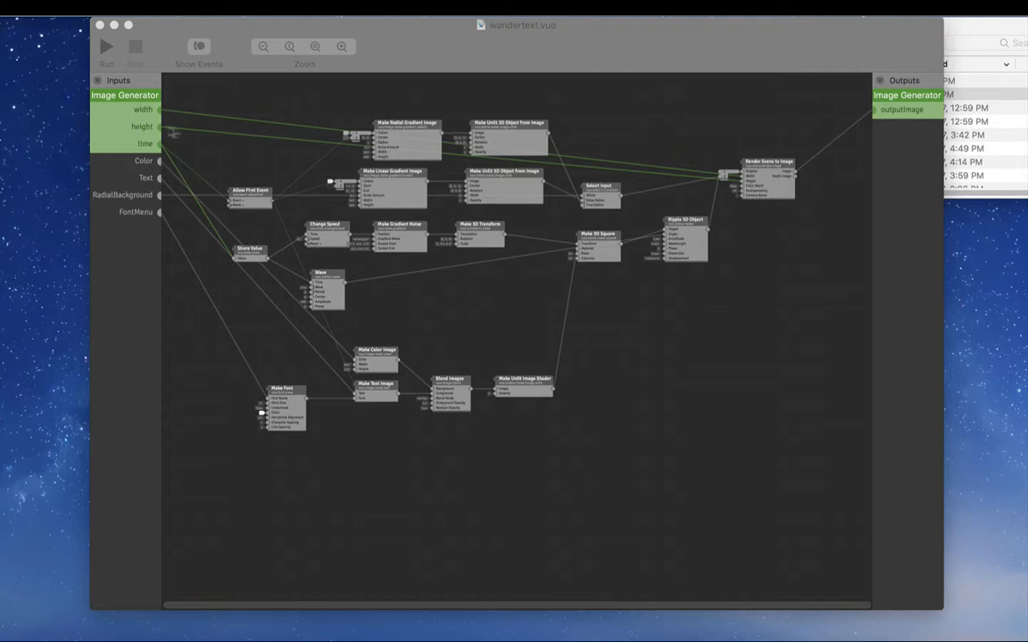
mouse_move(767, 176)
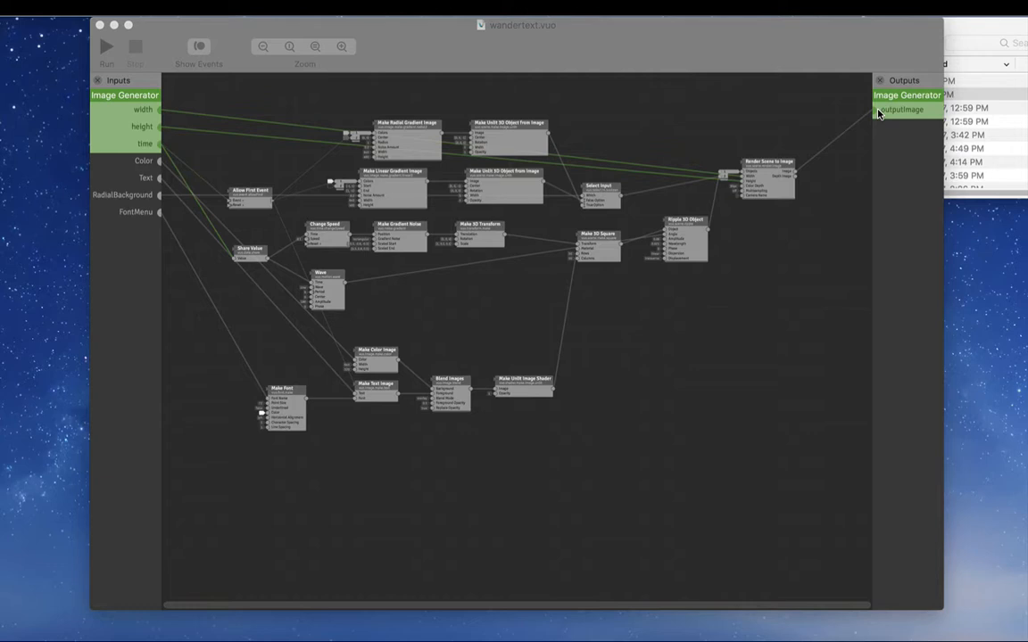
mouse_move(104, 214)
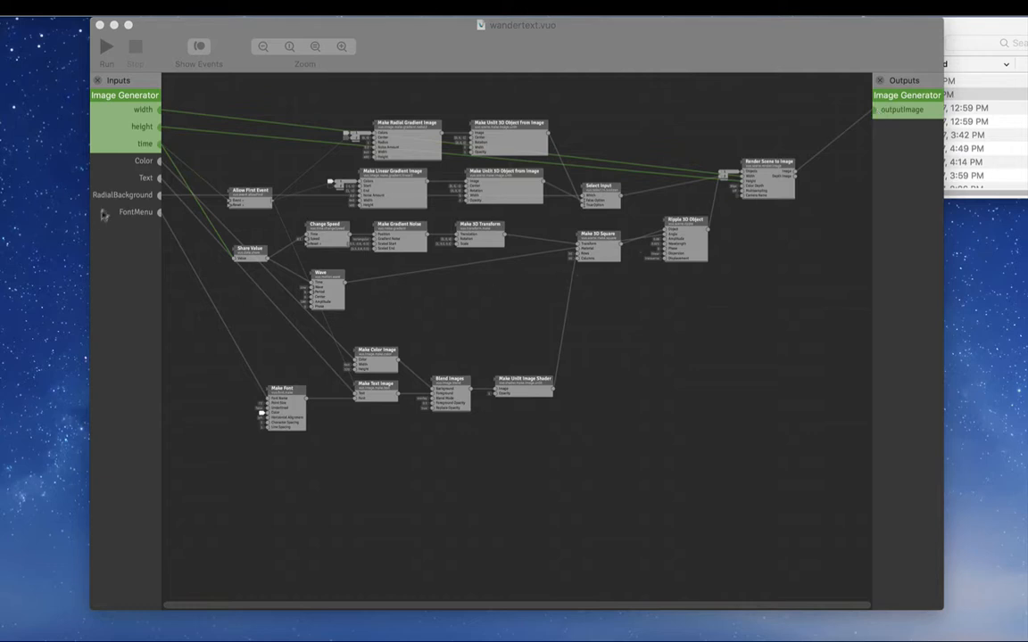
mouse_move(113, 151)
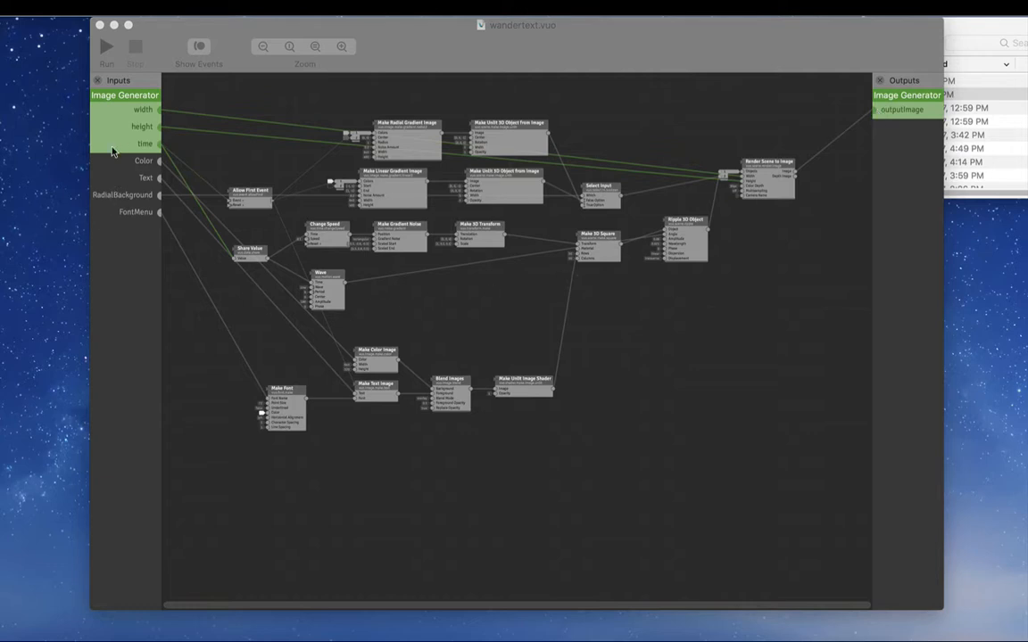
mouse_move(122, 239)
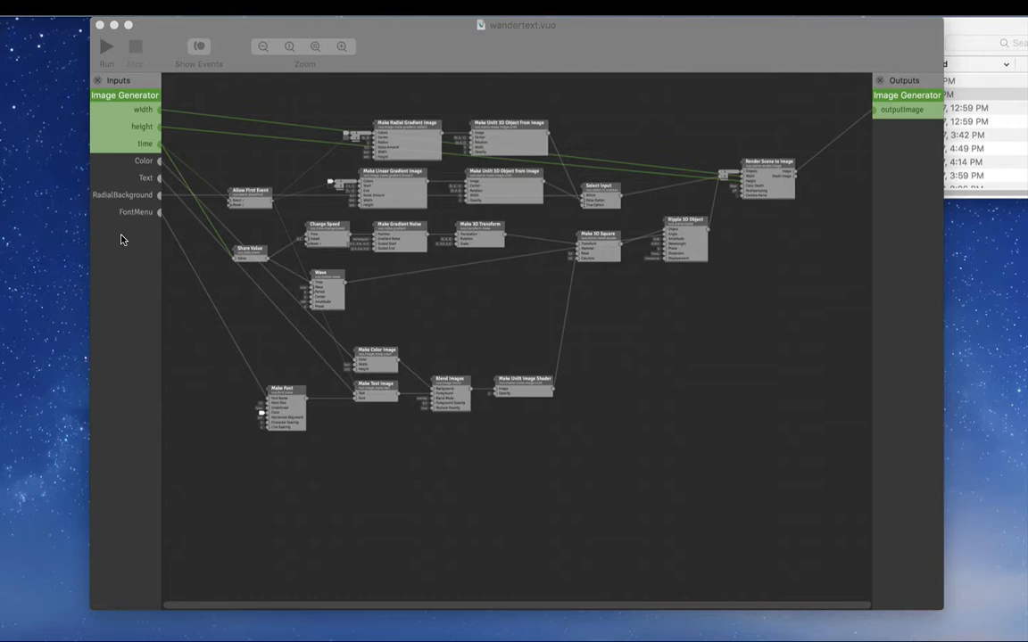
mouse_move(128, 166)
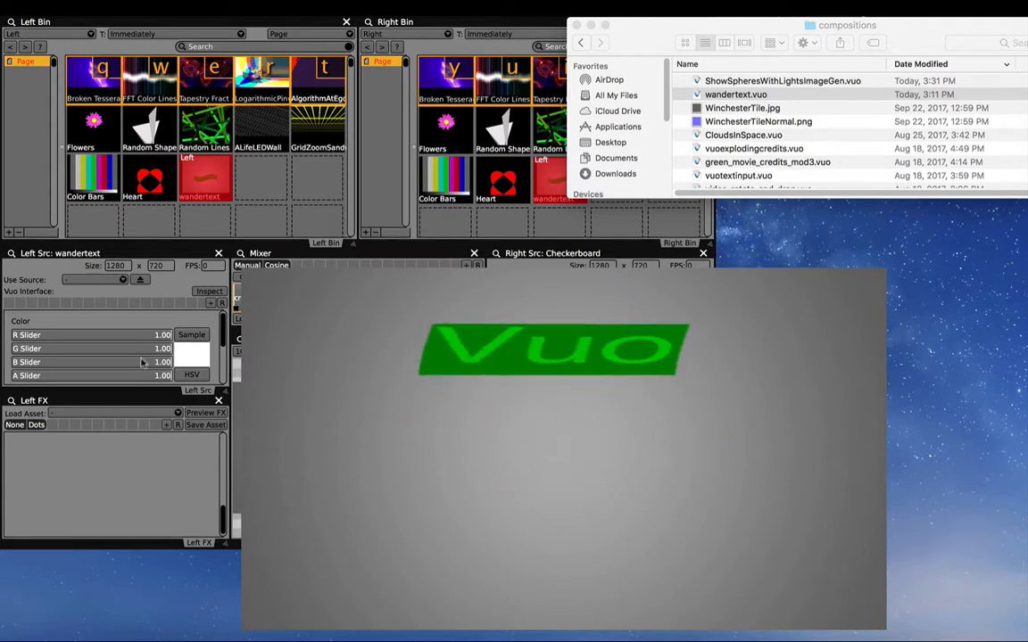
- Adjust the wandertext Color R slider to tint the text banner
drag(143, 334, 134, 334)
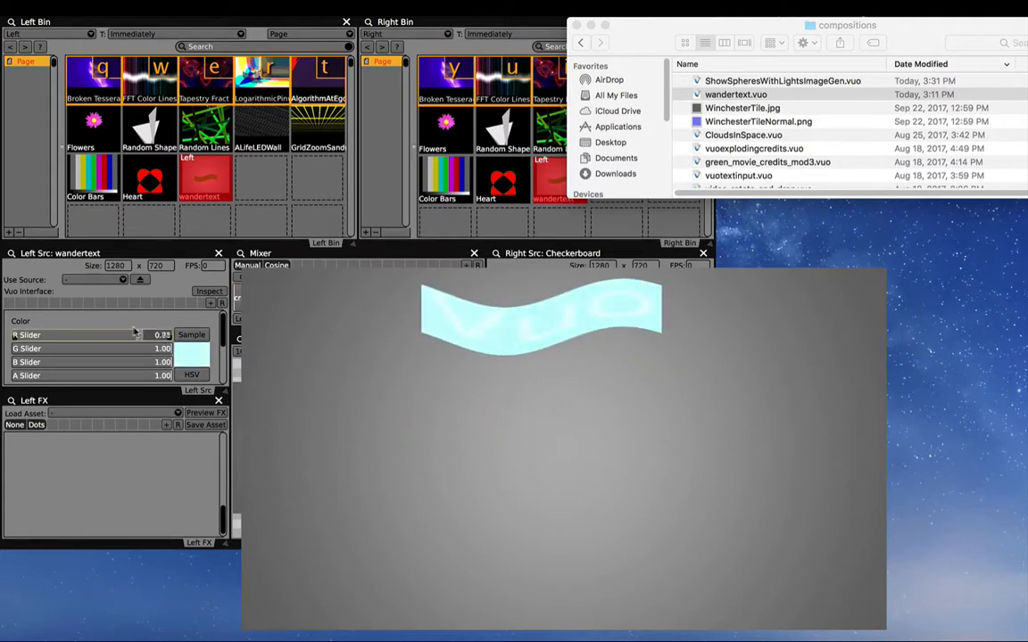
drag(134, 335, 160, 335)
text(Hi!!!)
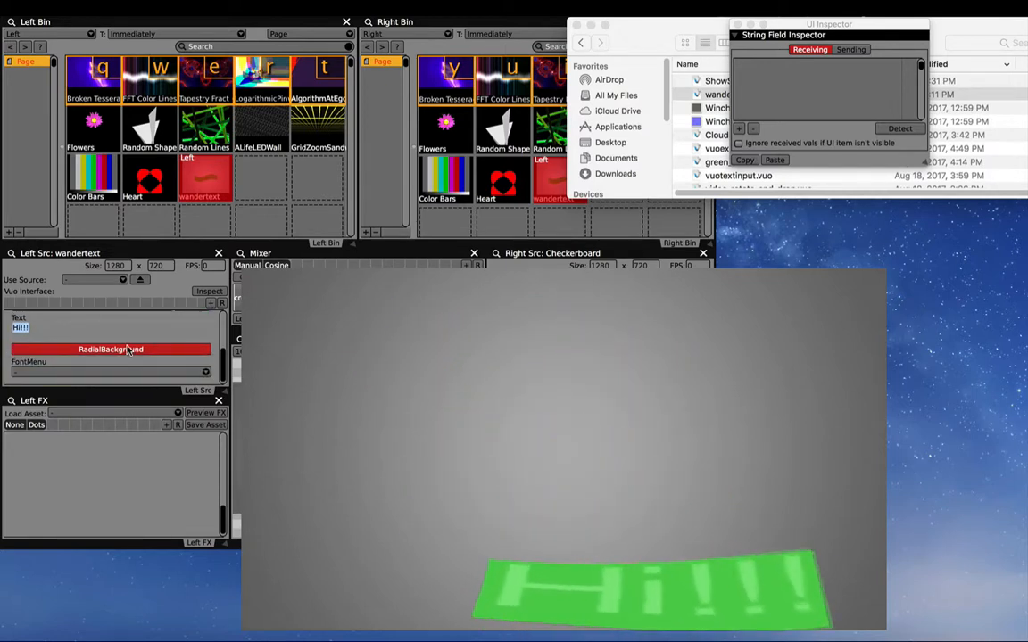
- Turn off the radial background and set the banner font to AmericanTypewriter-Bold
click(111, 348)
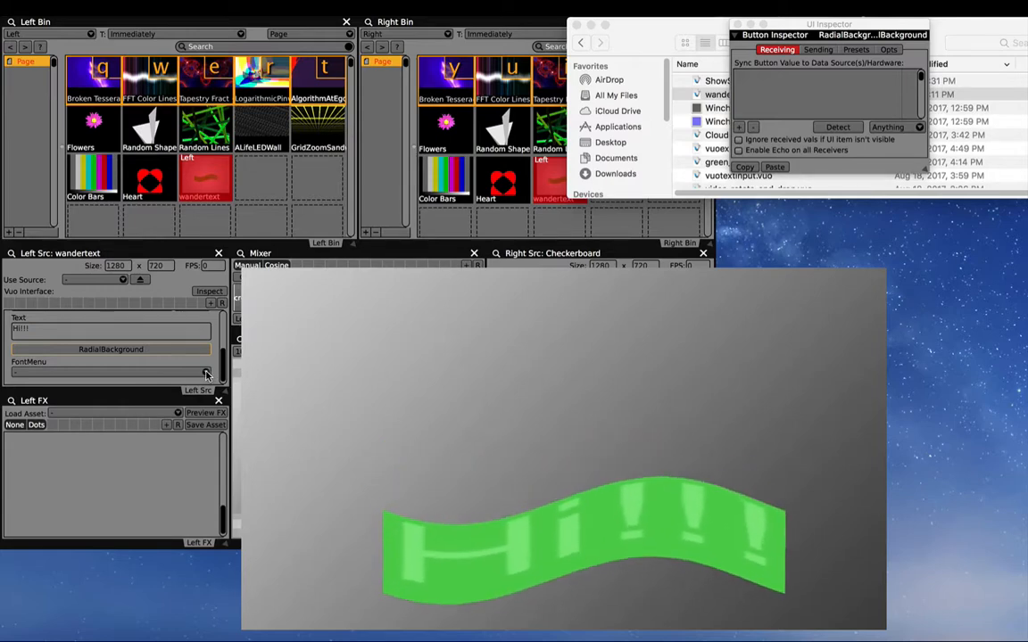
click(111, 372)
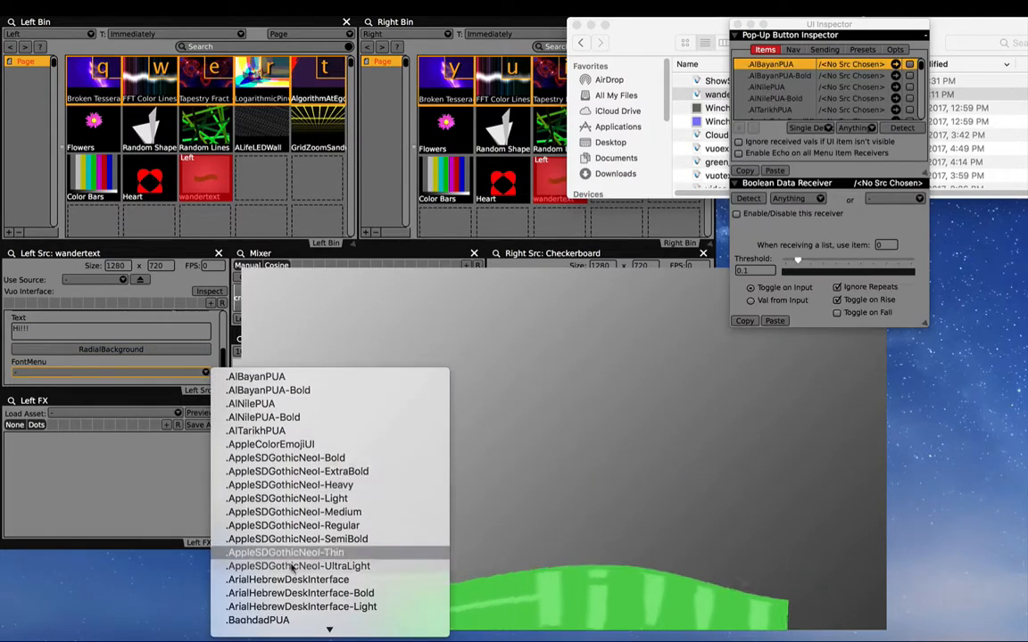
scroll(down, 3)
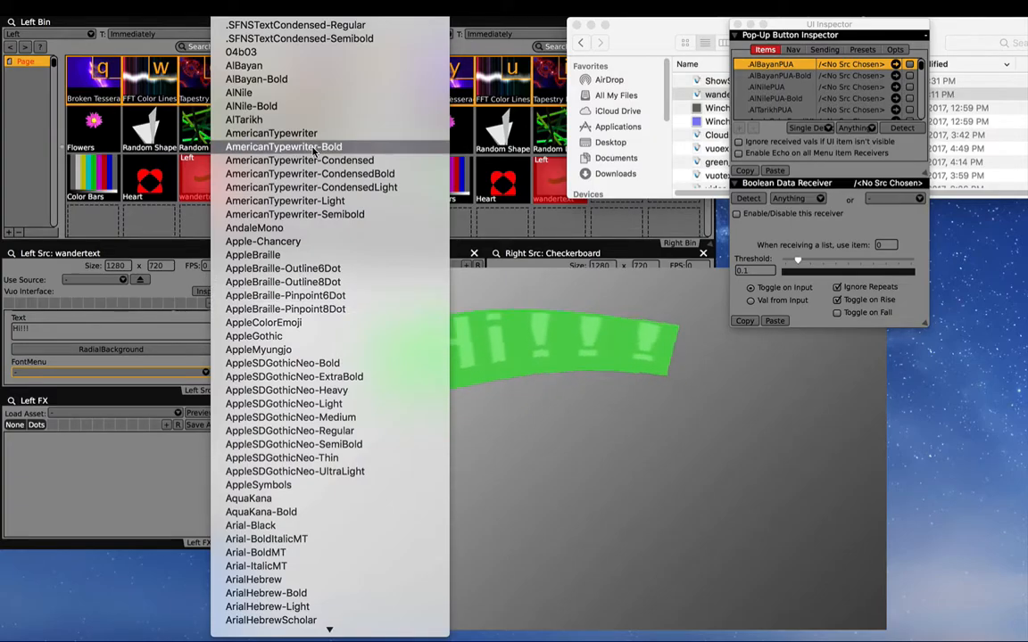
click(271, 133)
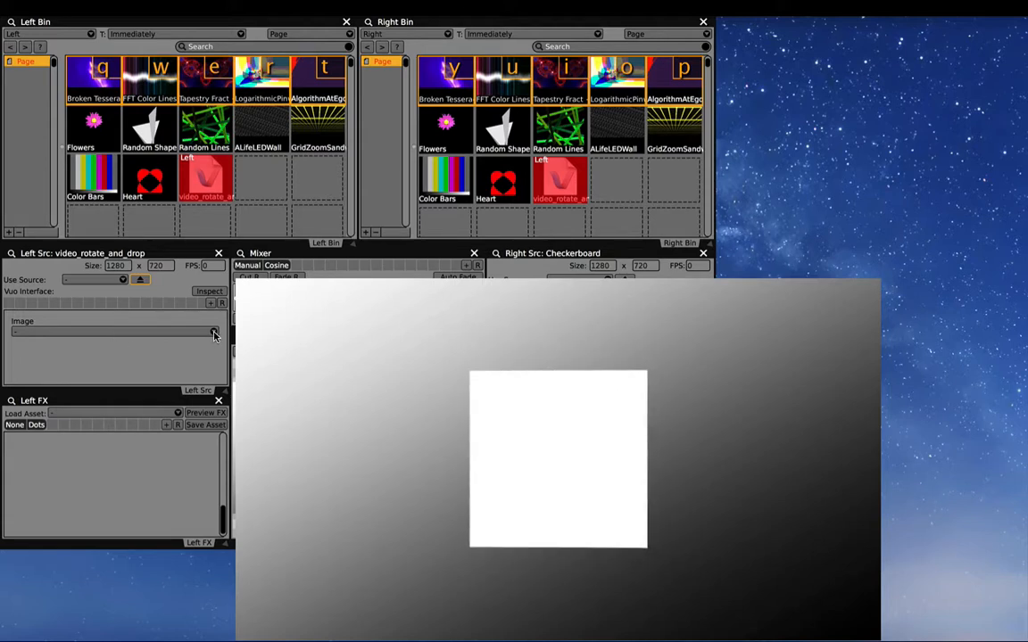
- Set Right Src to FaceTime HD Camera and choose Right as the generator's Image input
click(214, 332)
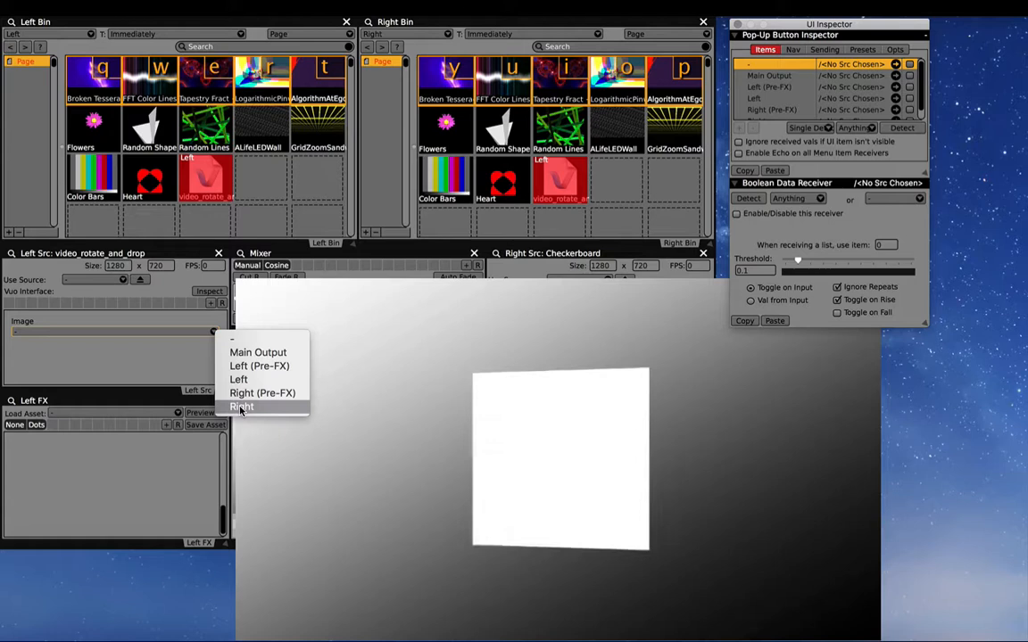
click(241, 407)
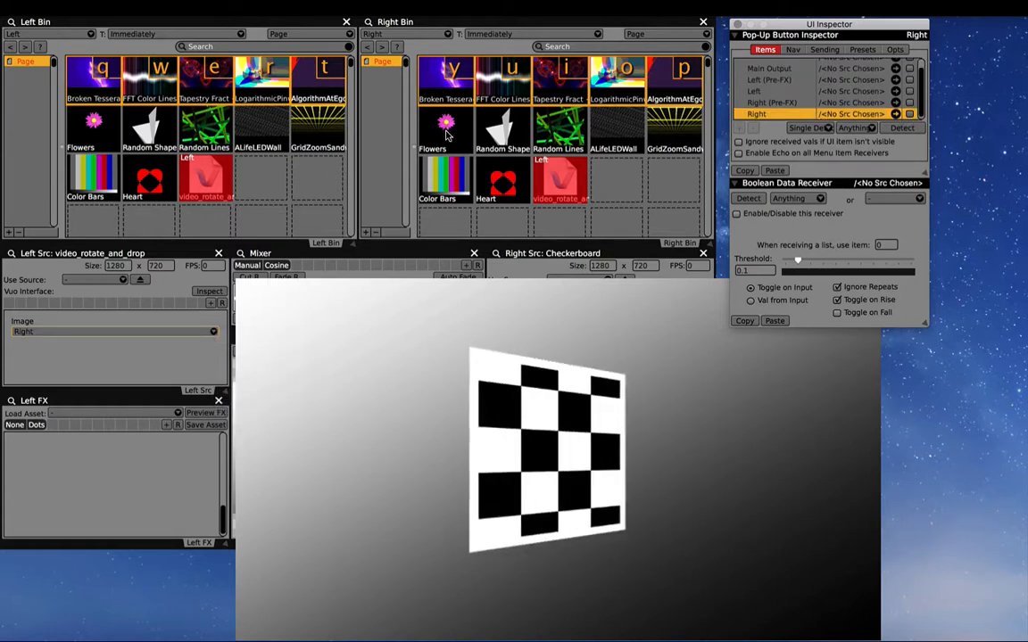
click(445, 125)
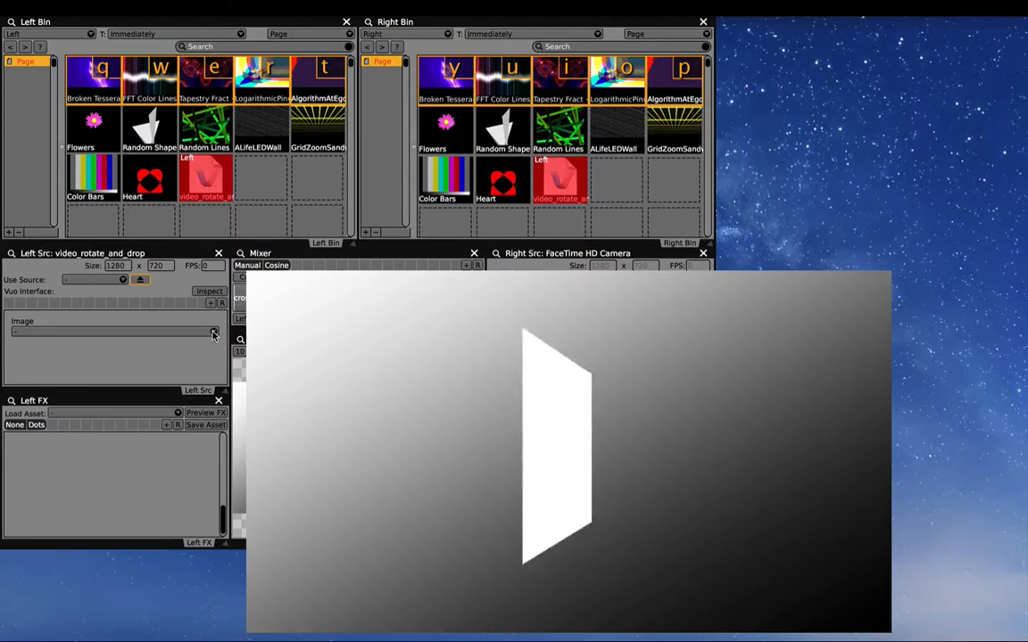
click(213, 332)
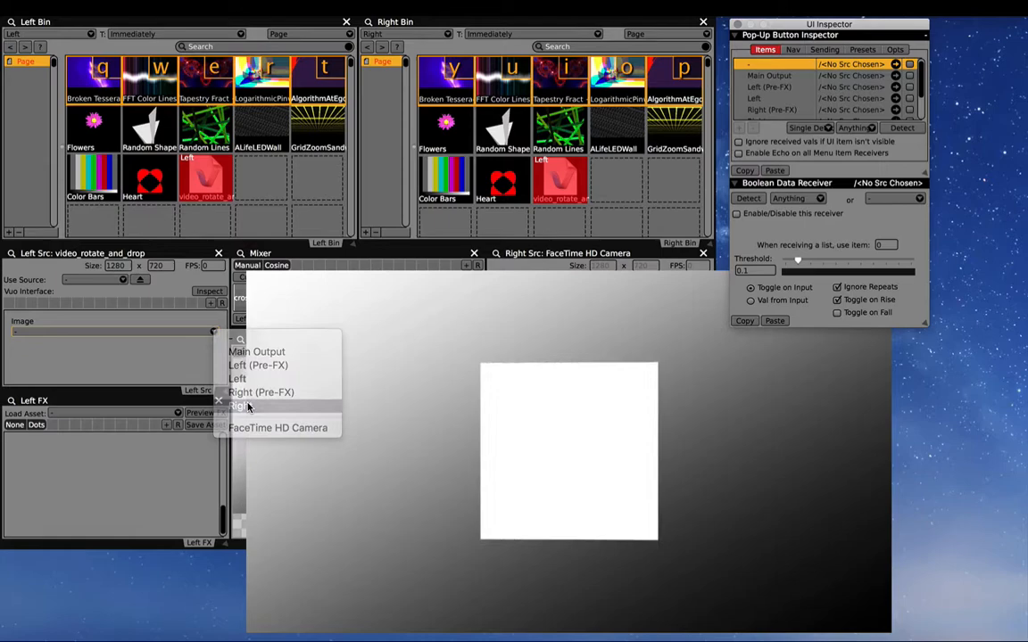
click(237, 405)
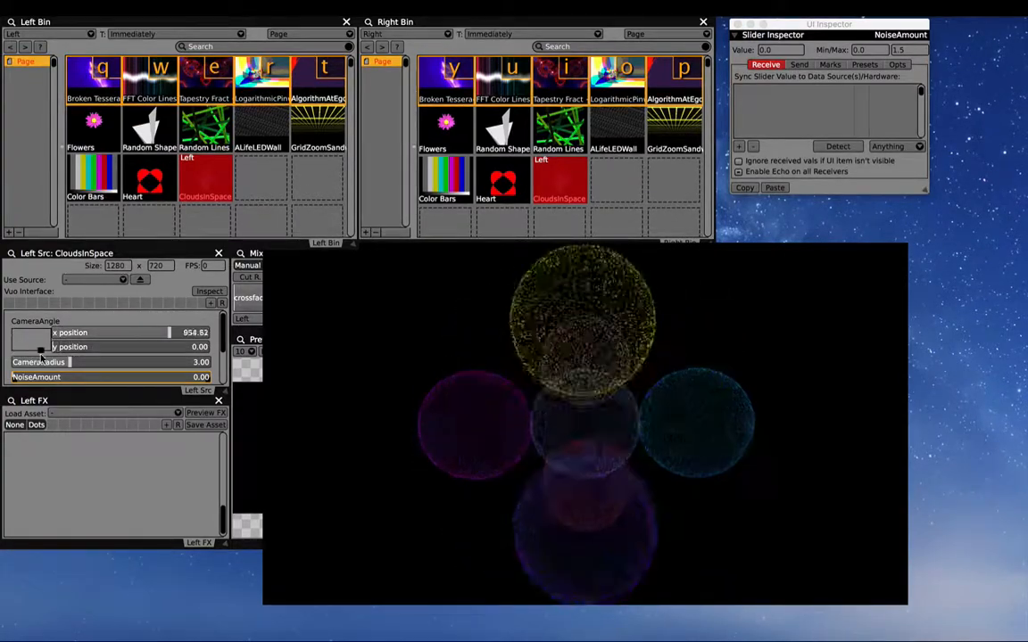
- Orbit the CloudsInSpace camera and raise NoiseAmount, Speed (about 1.09) and ExpandObjects
drag(170, 332, 22, 332)
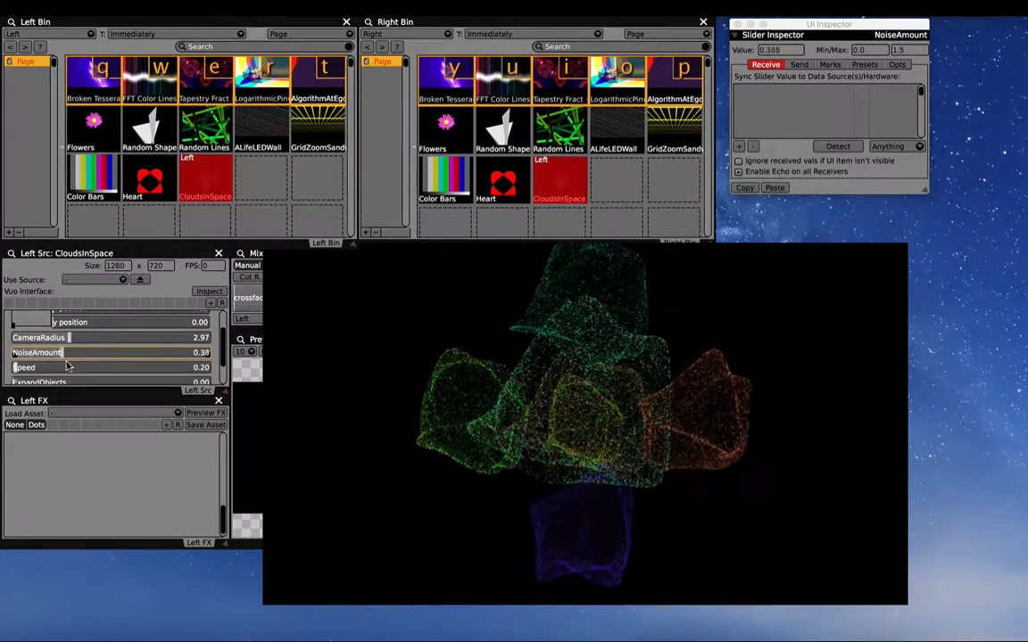
drag(63, 352, 73, 353)
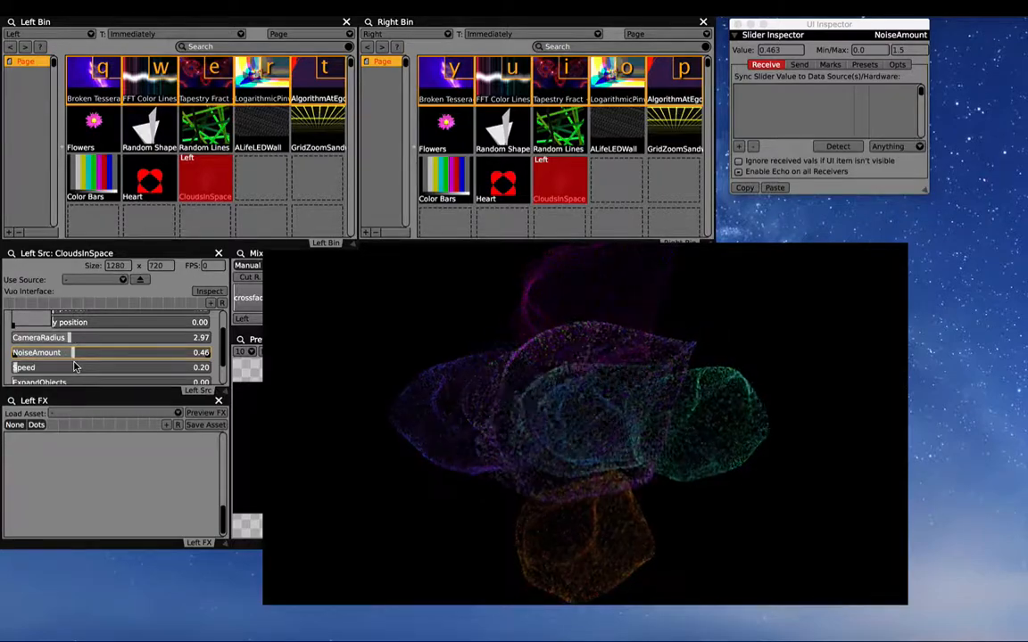
click(24, 368)
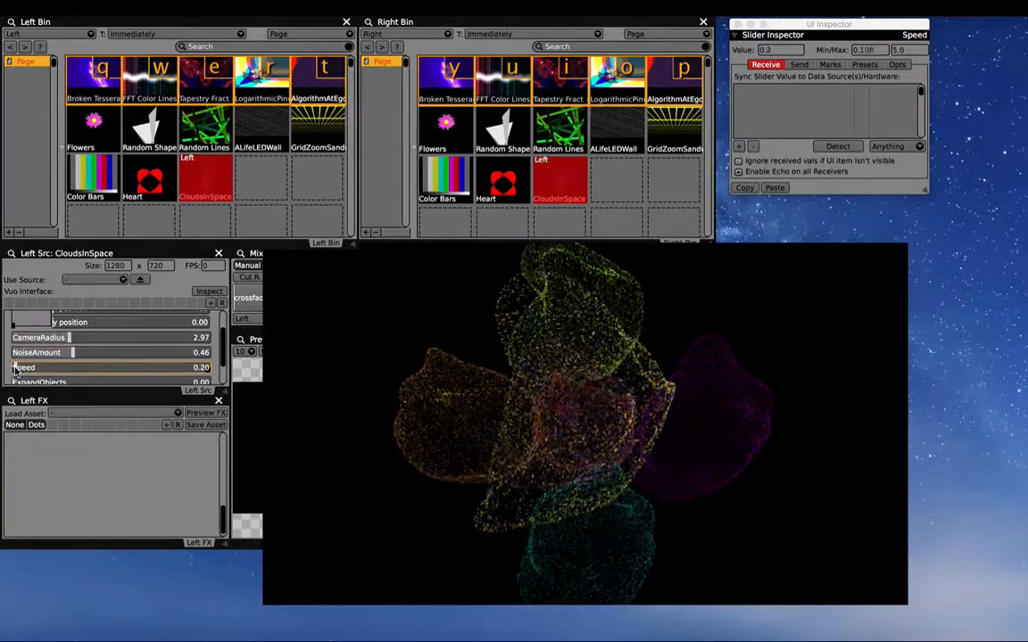
drag(72, 368, 121, 367)
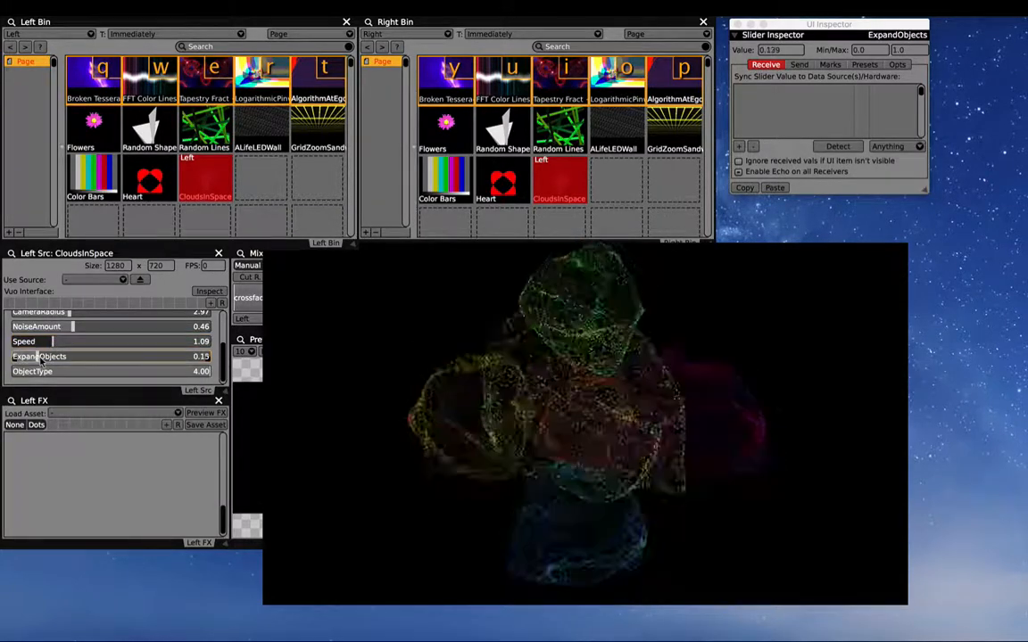
drag(77, 356, 107, 356)
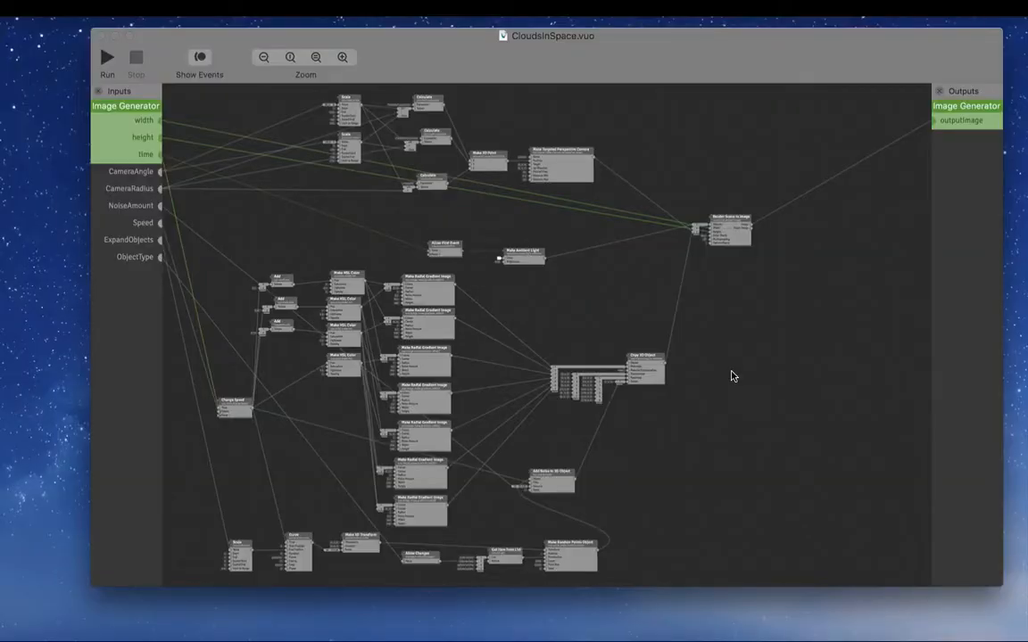
mouse_move(739, 378)
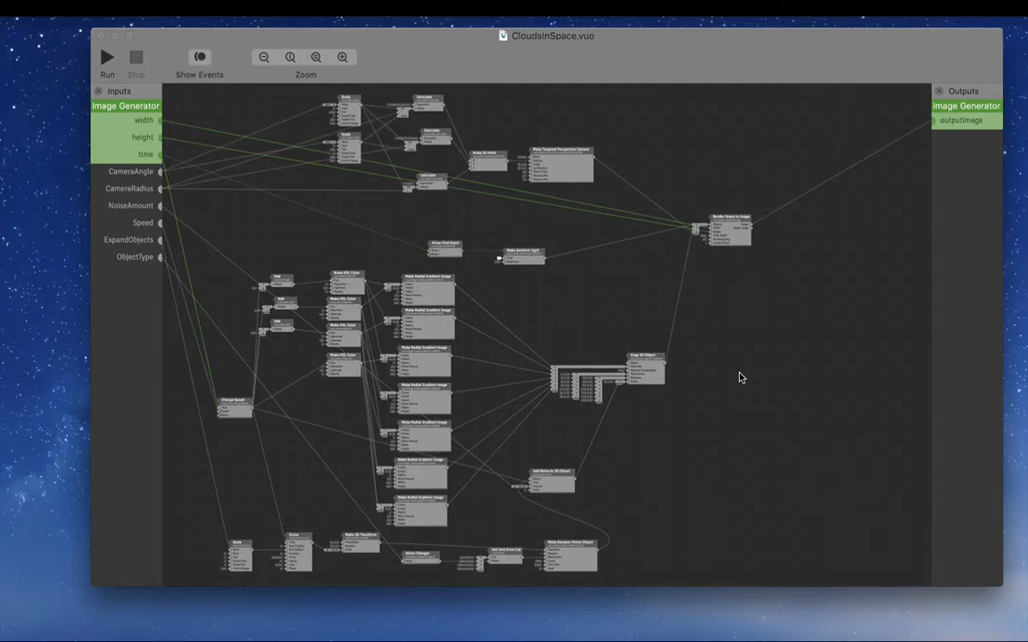
mouse_move(746, 377)
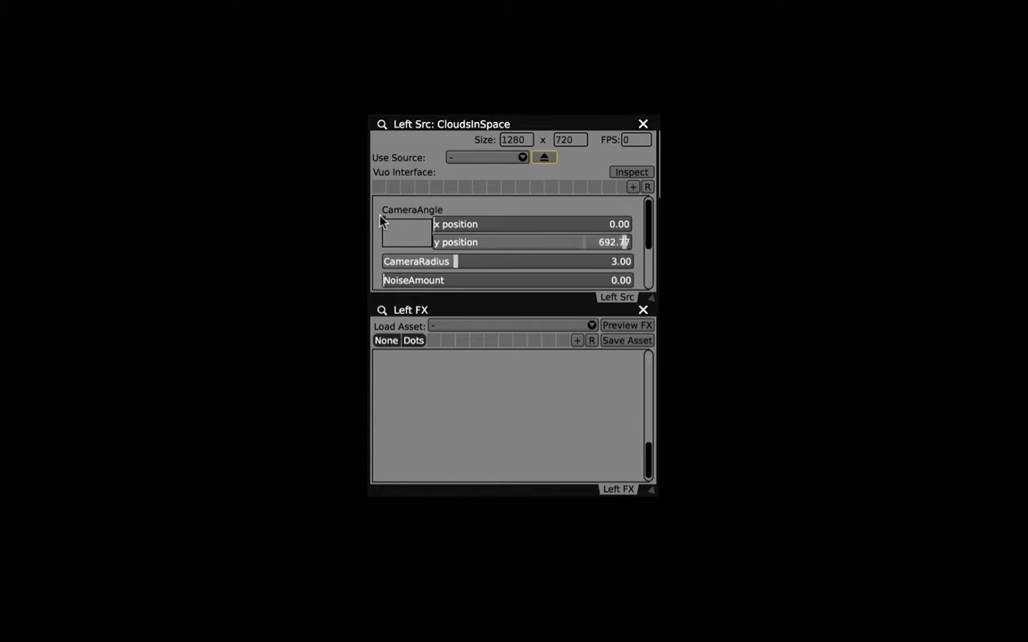
- Enter 720.00 in the CameraAngle y position field in Left Src
text(720.00)
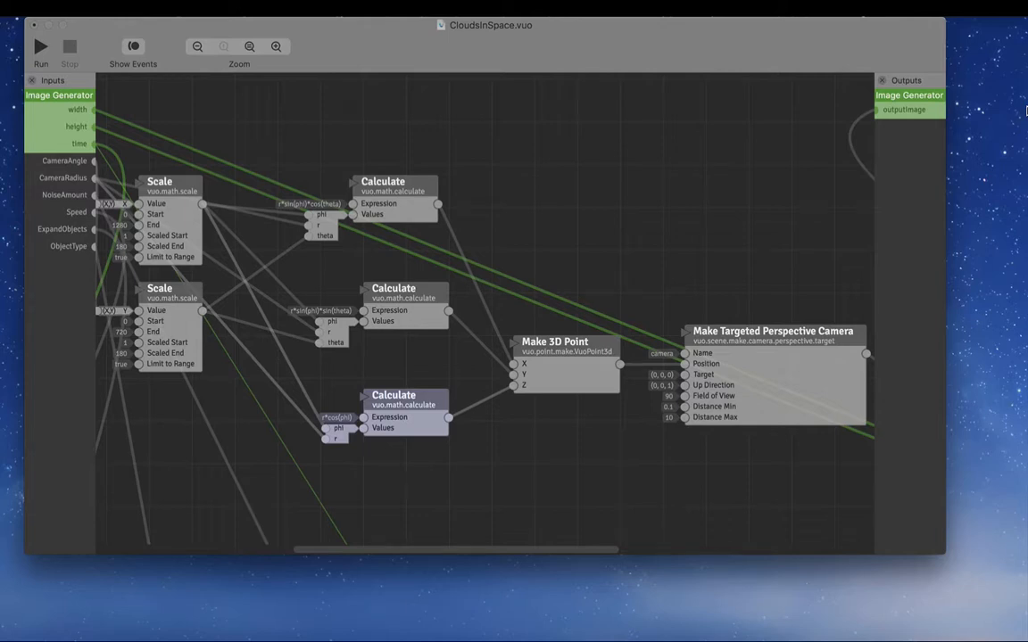
mouse_move(180, 186)
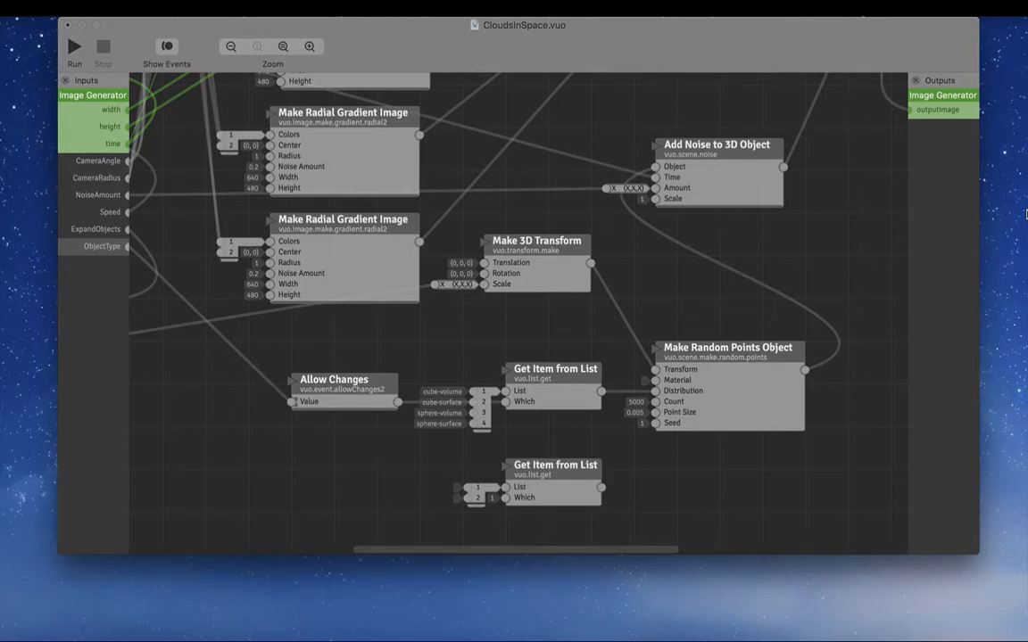
mouse_move(583, 483)
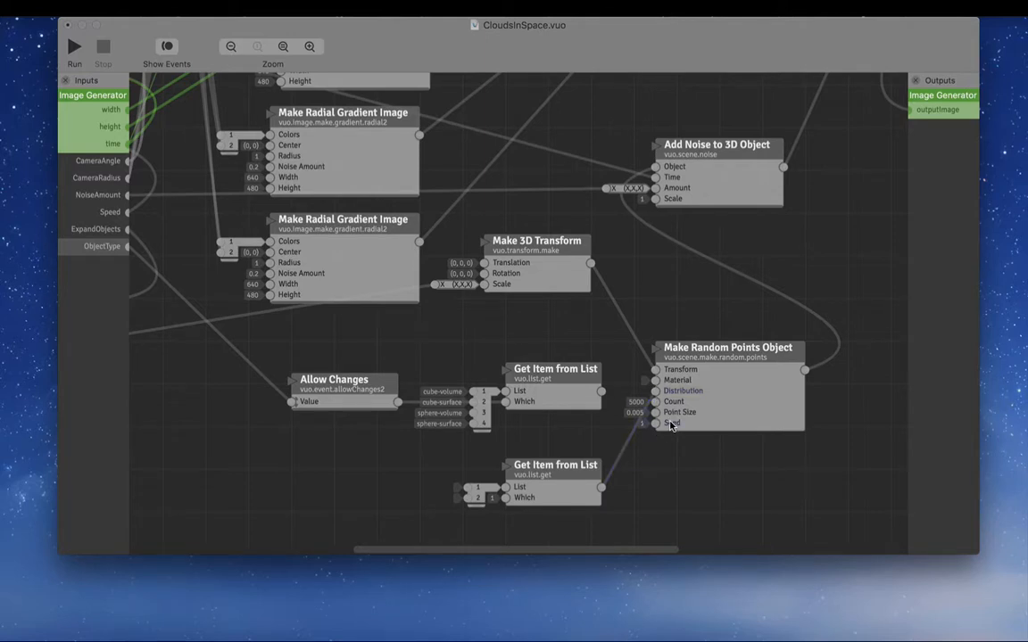
mouse_move(463, 492)
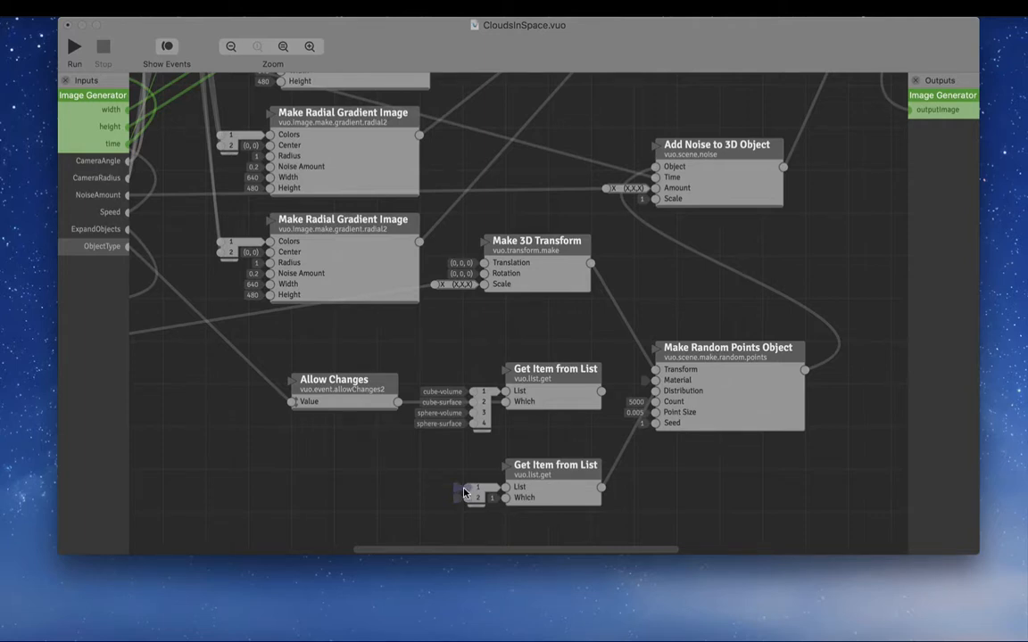
- Pick Cube Volume, Cube Surface, Sphere Volume and Sphere Surface for the node's list items
click(477, 497)
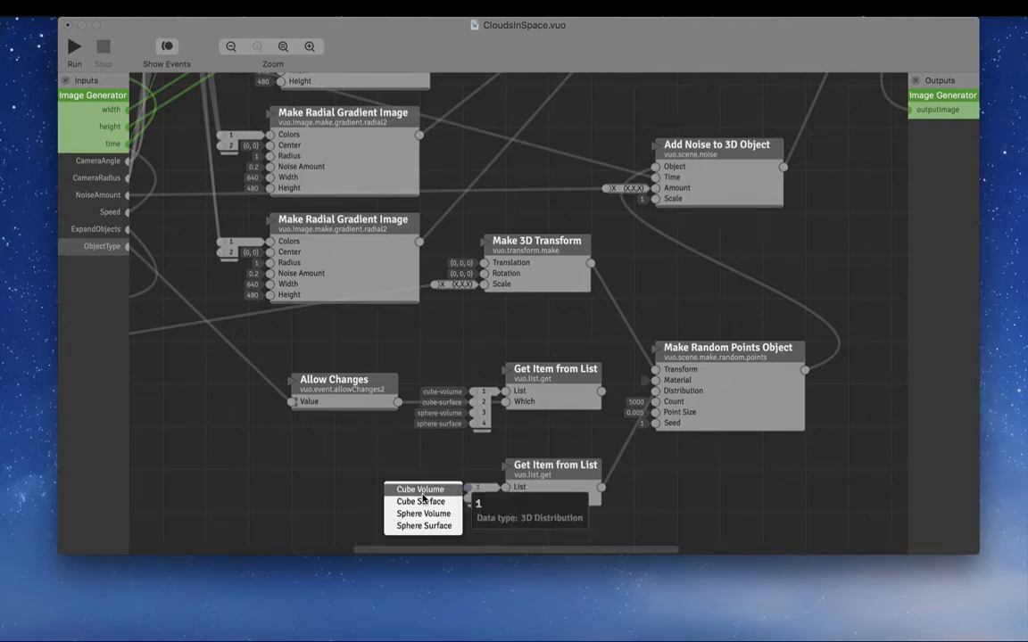
click(419, 489)
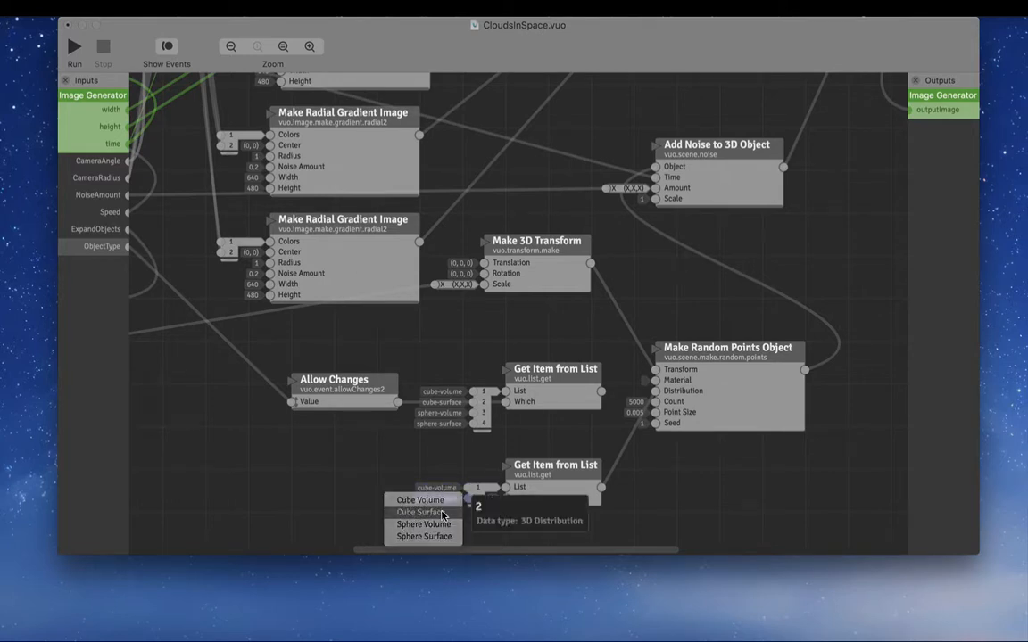
click(421, 512)
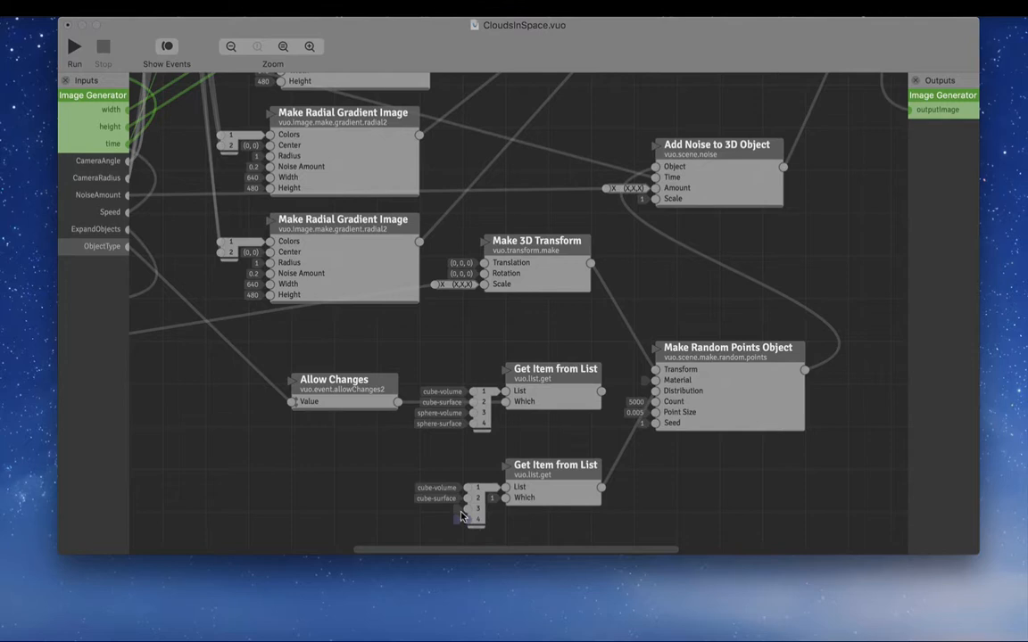
click(478, 505)
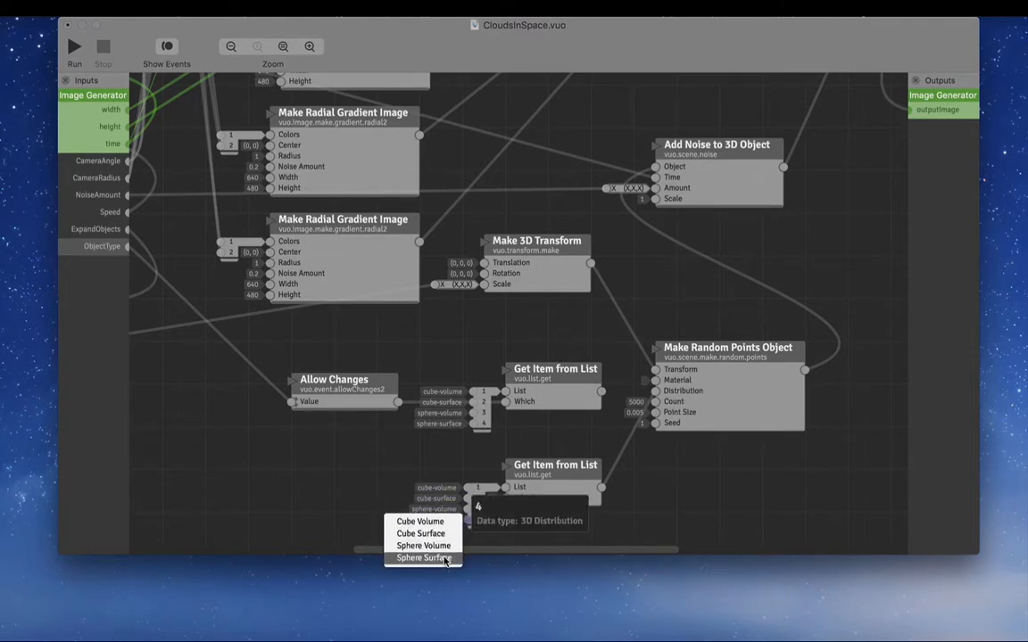
click(424, 558)
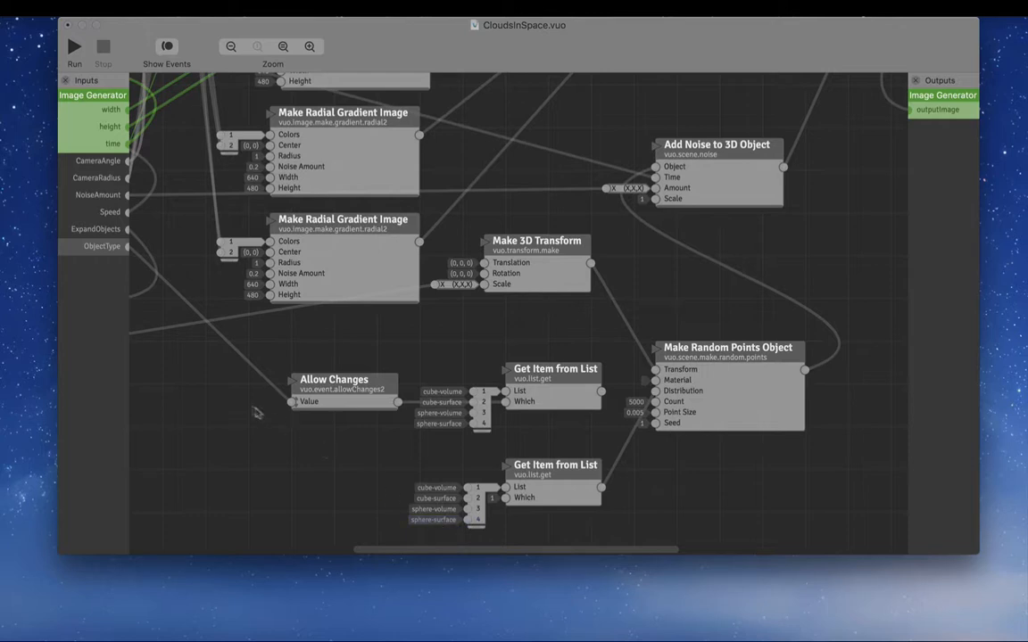
mouse_move(101, 313)
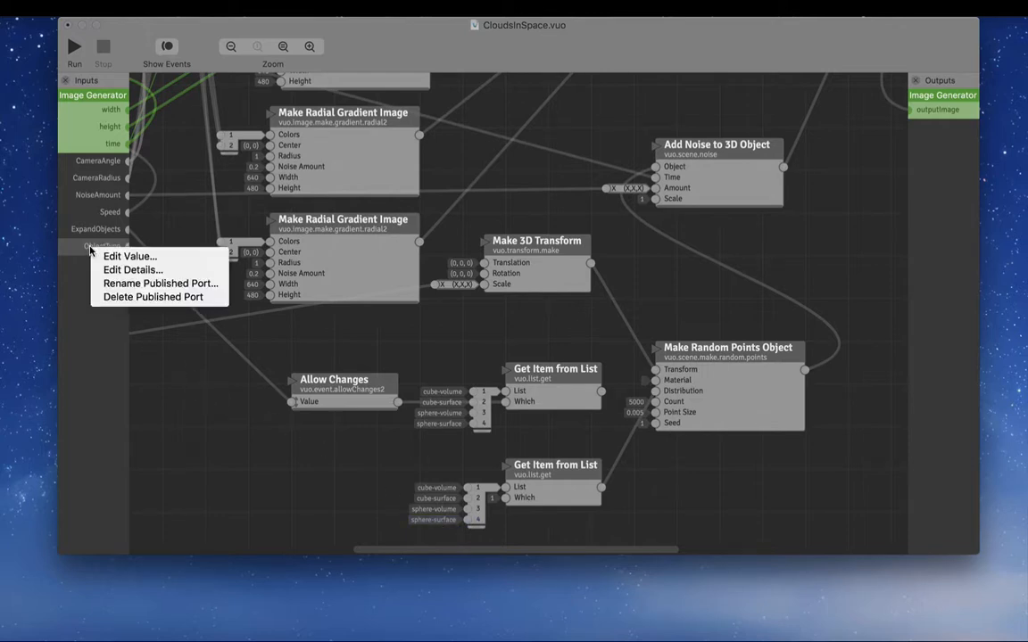
- Open the ObjectType published input's details to set range 1 to 4, step 1
click(133, 270)
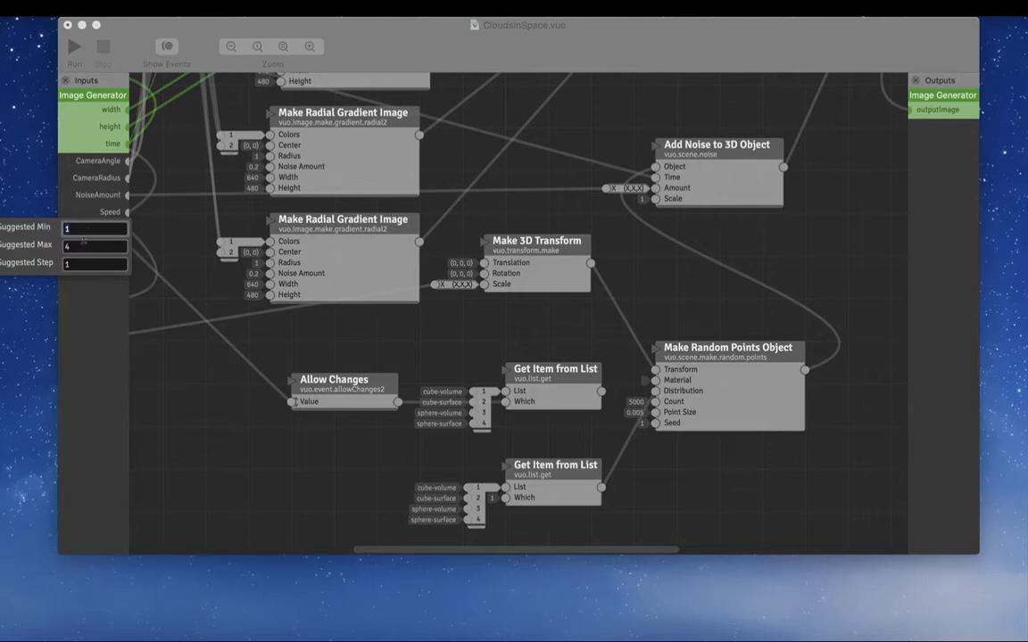
mouse_move(489, 522)
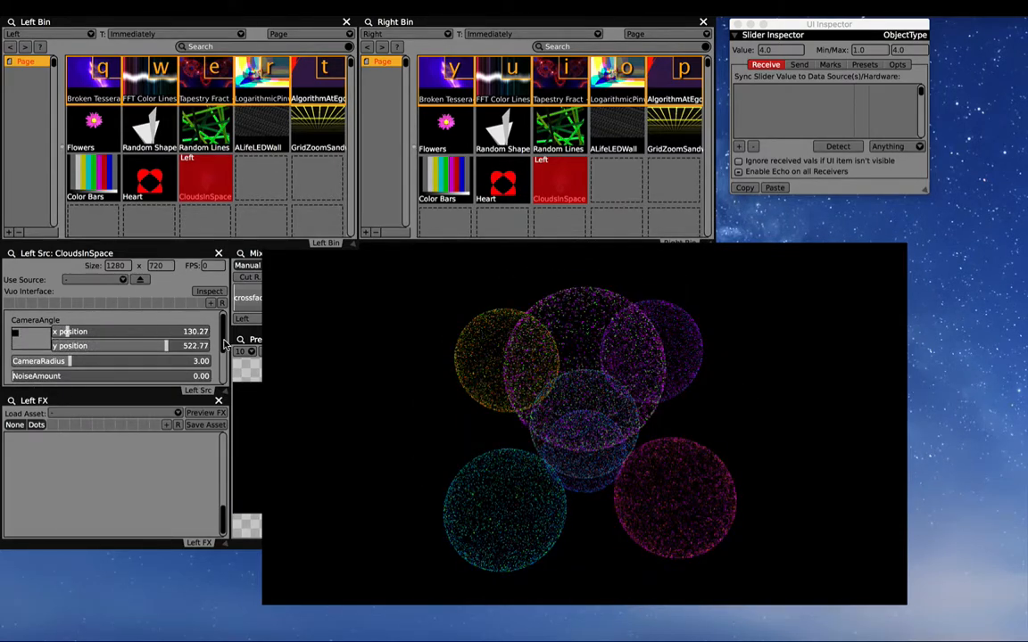
- Raise the CloudsInSpace NoiseAmount to about 0.63 to warp the spheres
click(82, 338)
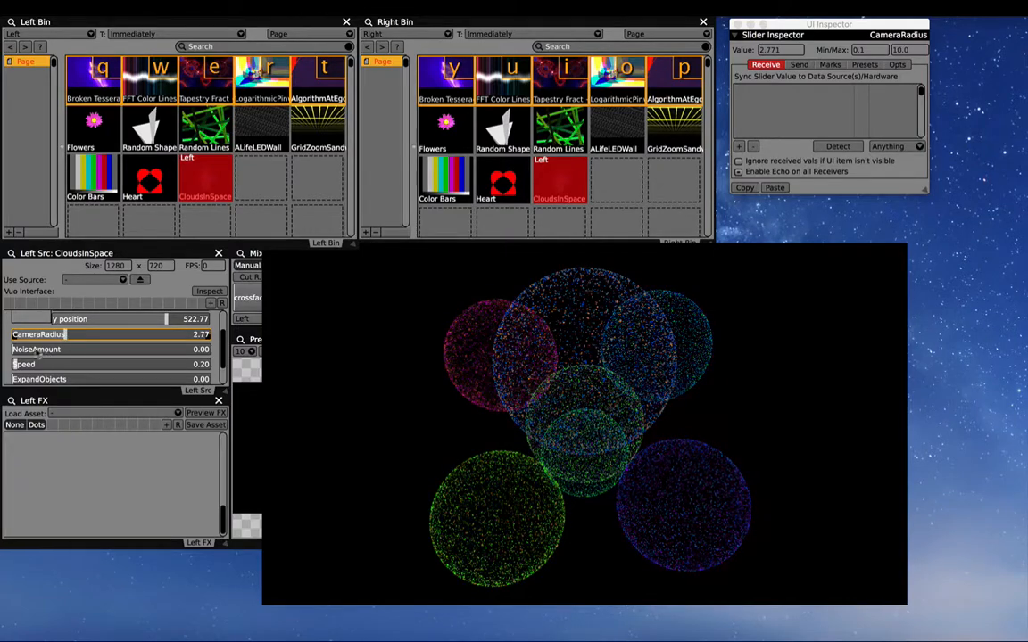
drag(13, 349, 96, 349)
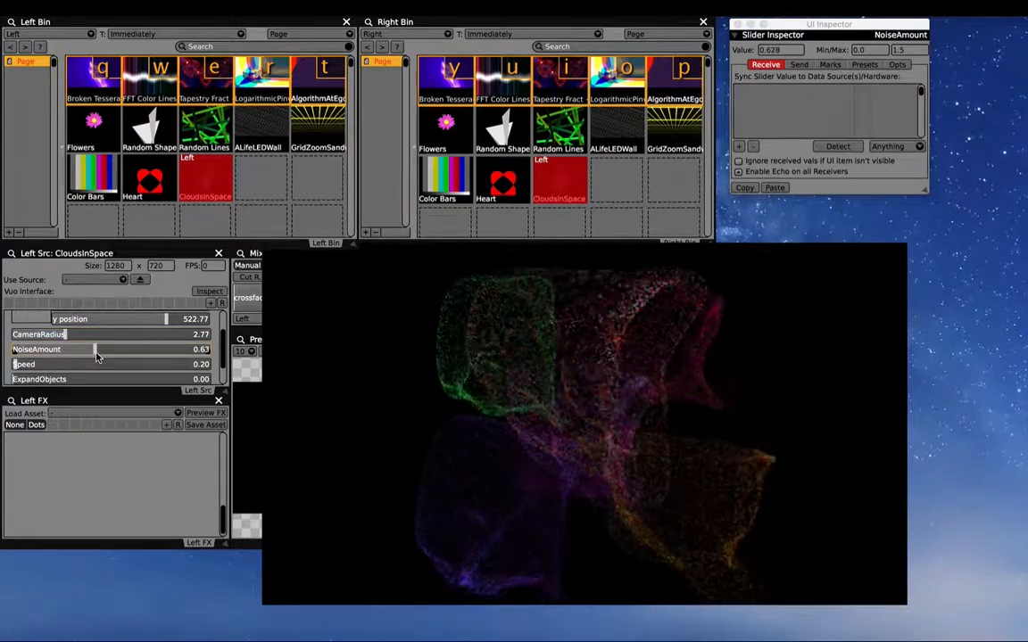